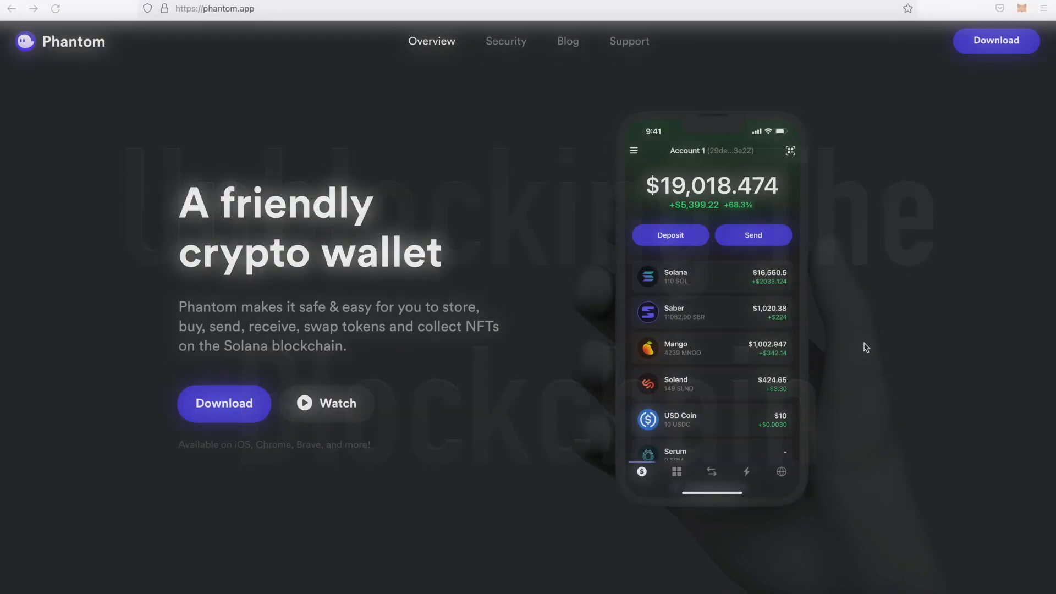
- Scroll the phantom.app homepage down to the Phantom for Mobile section with the App Store badge
{"action": "left_click", "coordinate": [677, 471]}
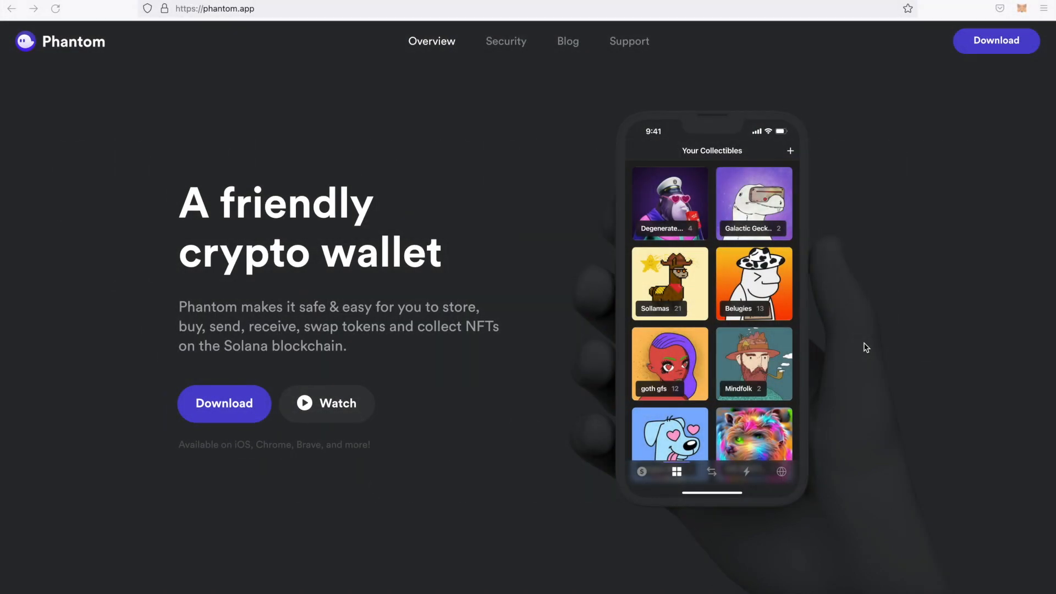
{"action": "left_click", "coordinate": [711, 472]}
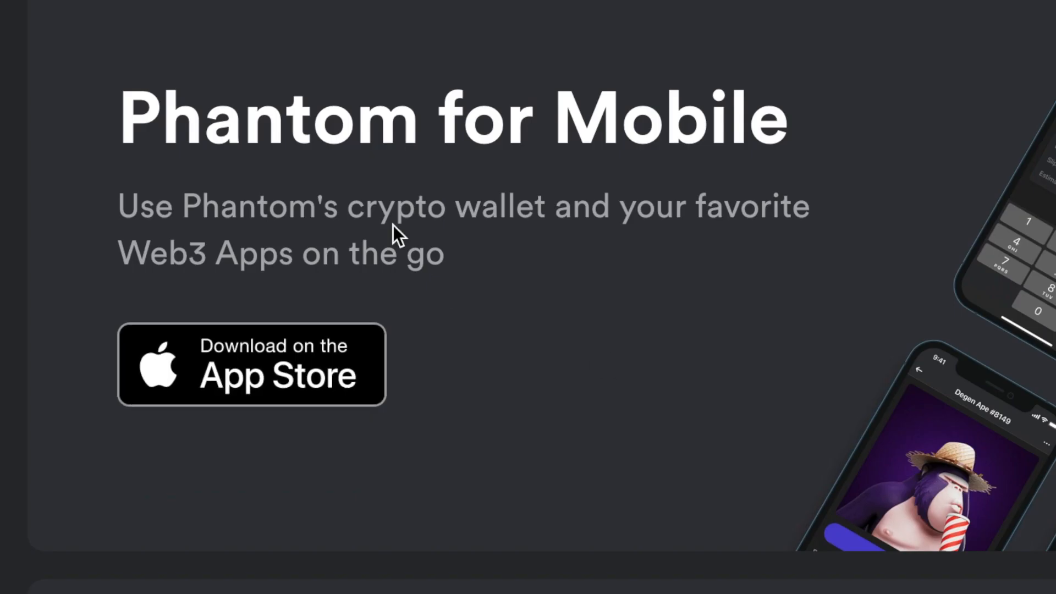
- Reach Phantom for Desktop and choose Firefox to land on the Firefox Add-ons listing
{"action": "scroll", "scroll_direction": "down", "scroll_amount": 3}
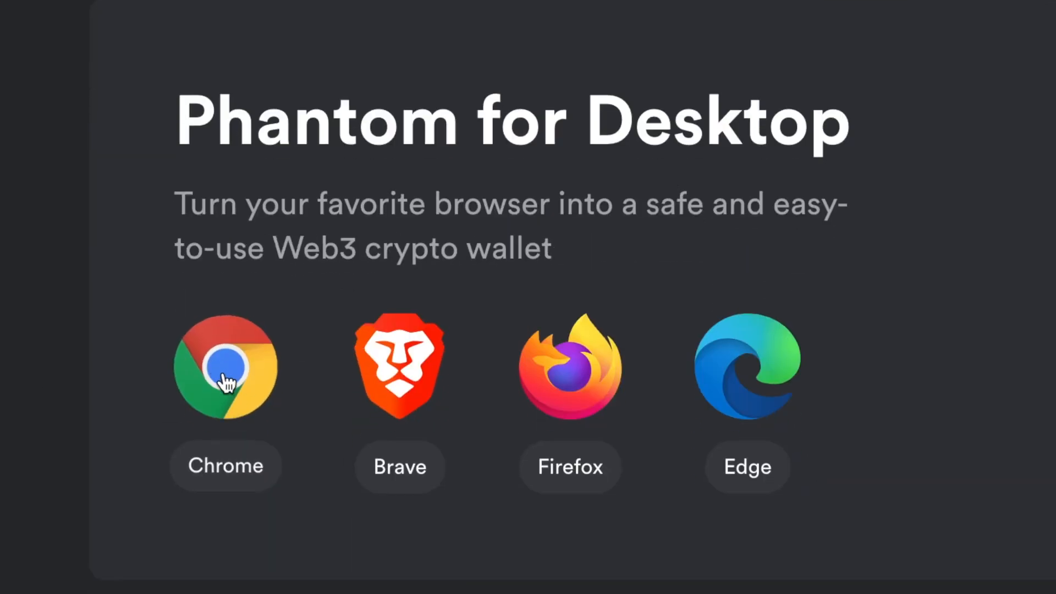
{"action": "mouse_move", "coordinate": [790, 397]}
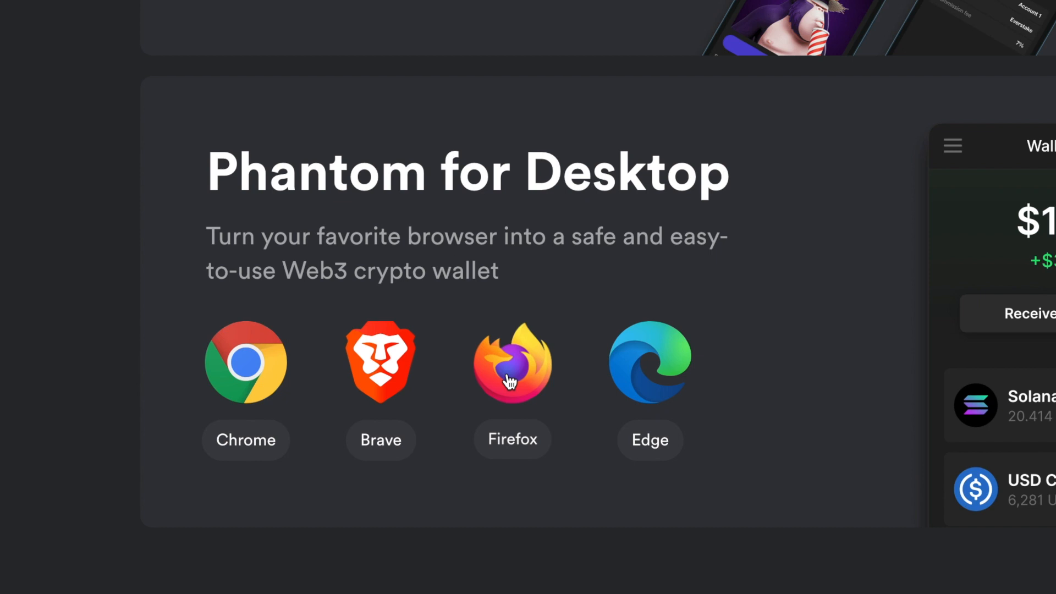
{"action": "left_click", "coordinate": [512, 363]}
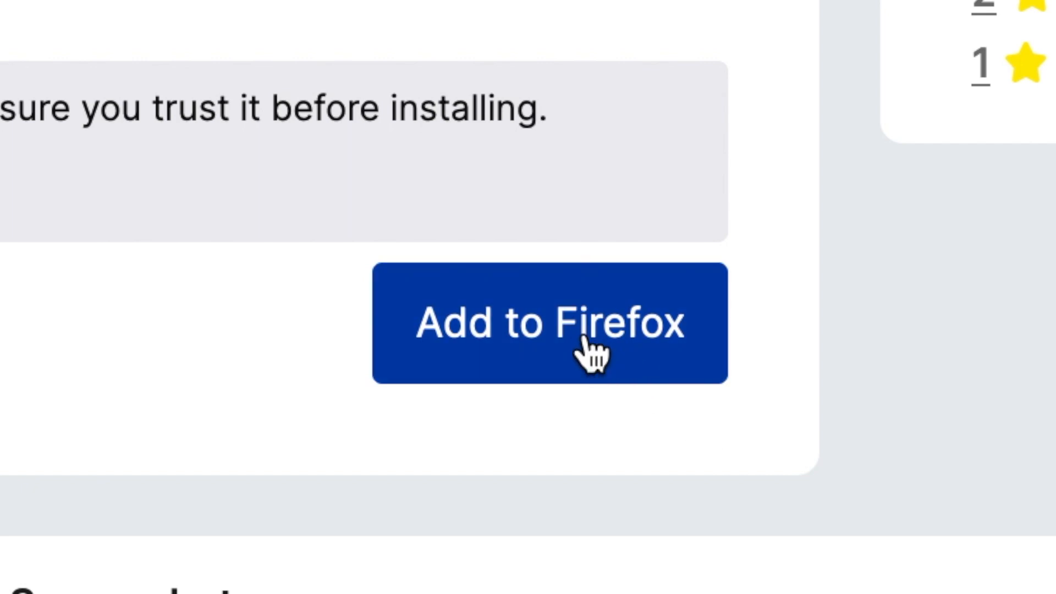
- Add the Phantom extension to Firefox, approving its all-websites data permission
{"action": "left_click", "coordinate": [549, 327]}
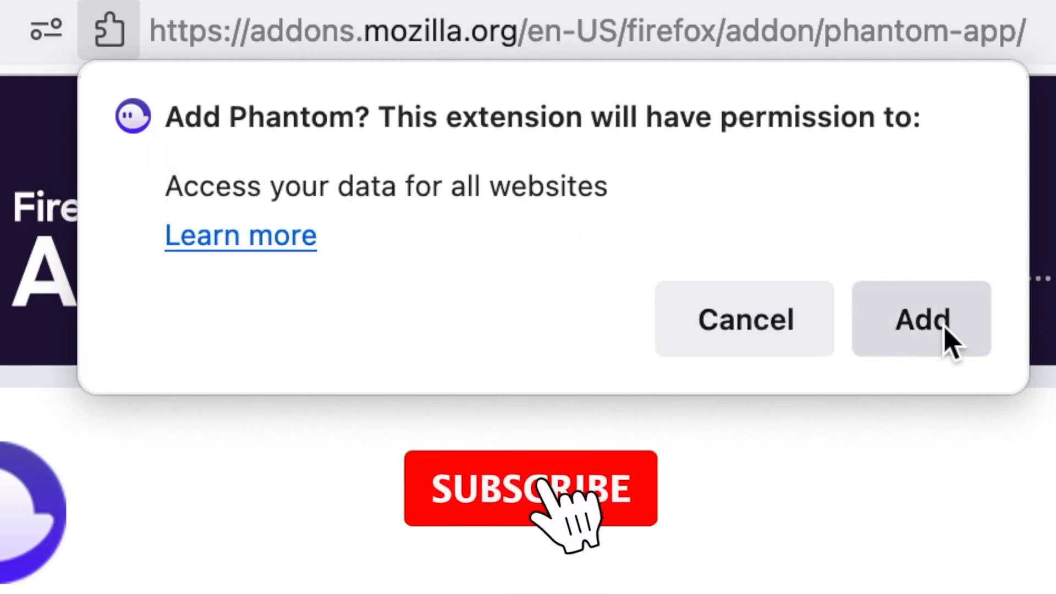
{"action": "left_click", "coordinate": [529, 489]}
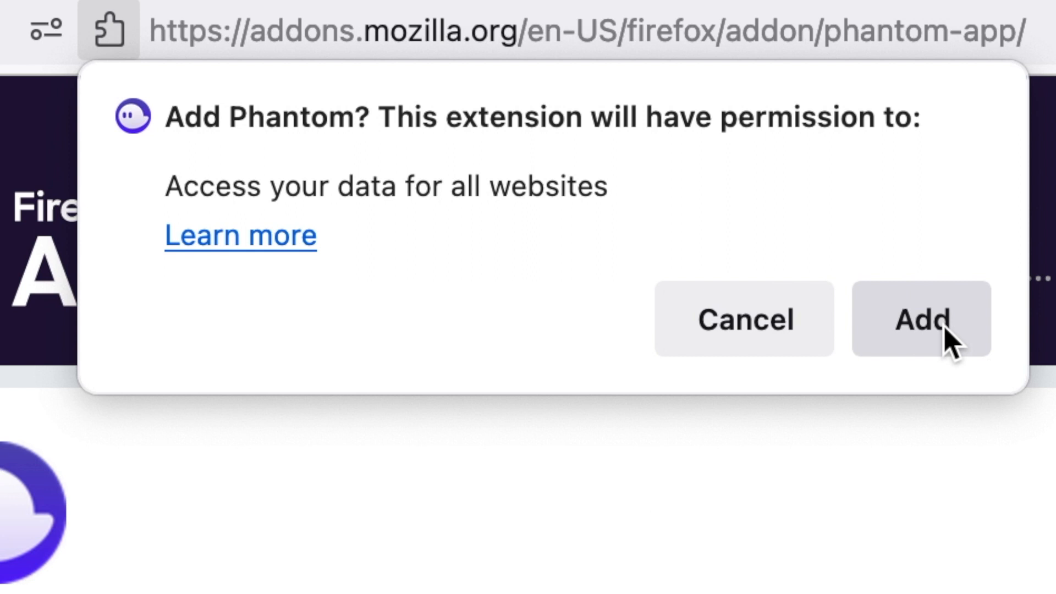
{"action": "left_click", "coordinate": [921, 319]}
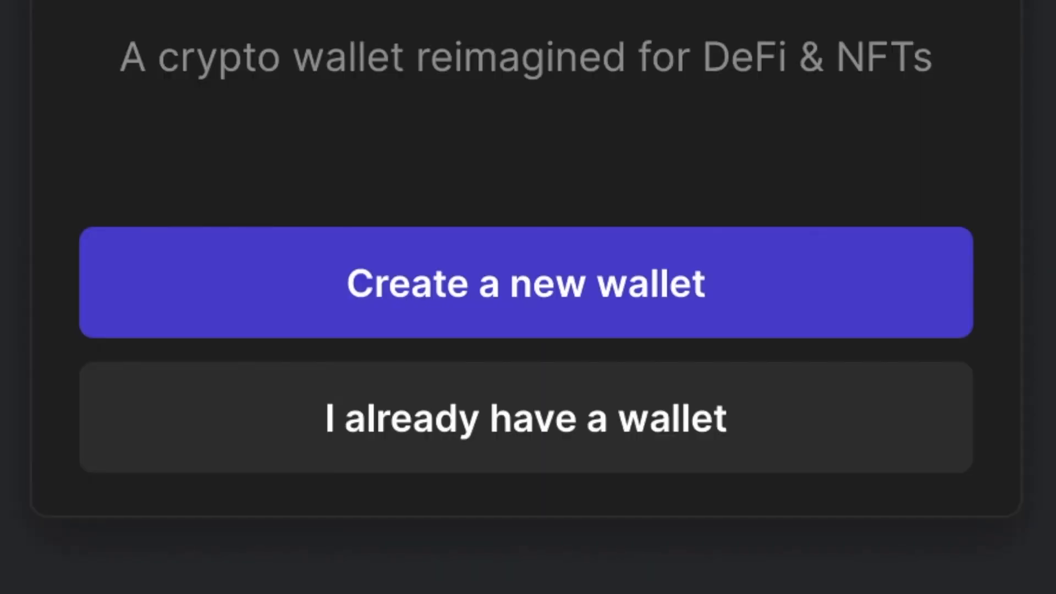
{"action": "mouse_move", "coordinate": [506, 451]}
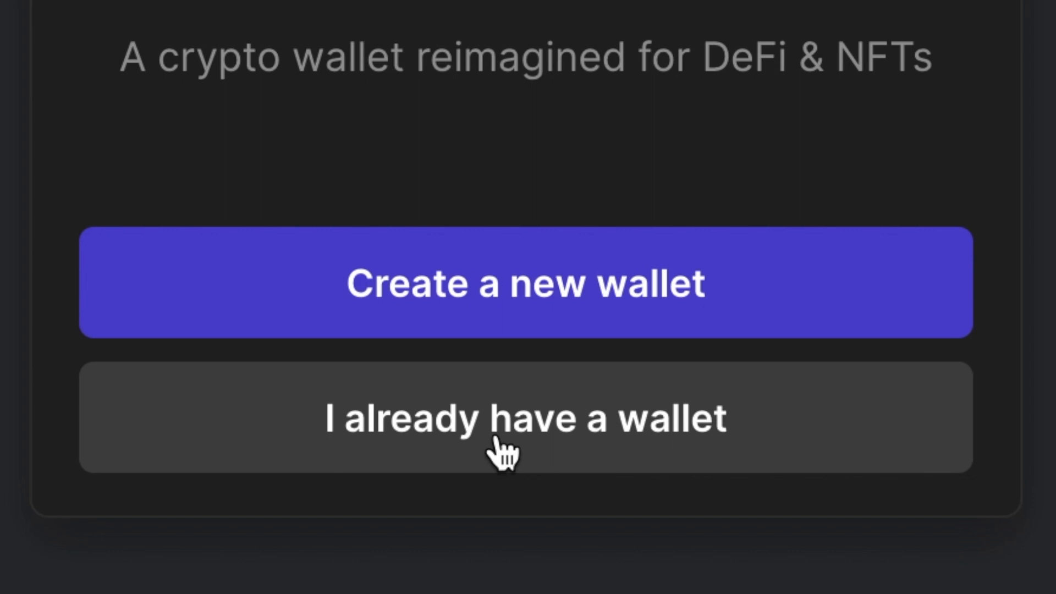
{"action": "left_click", "coordinate": [525, 417]}
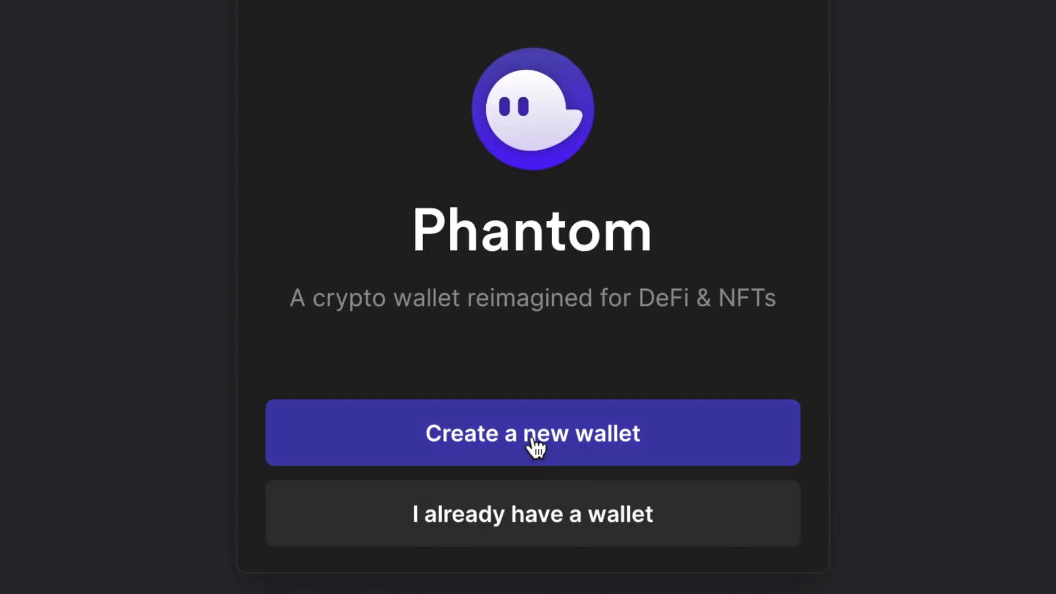
- Begin a brand-new wallet, set its unlock password and accept the Terms of Service
{"action": "left_click", "coordinate": [531, 432]}
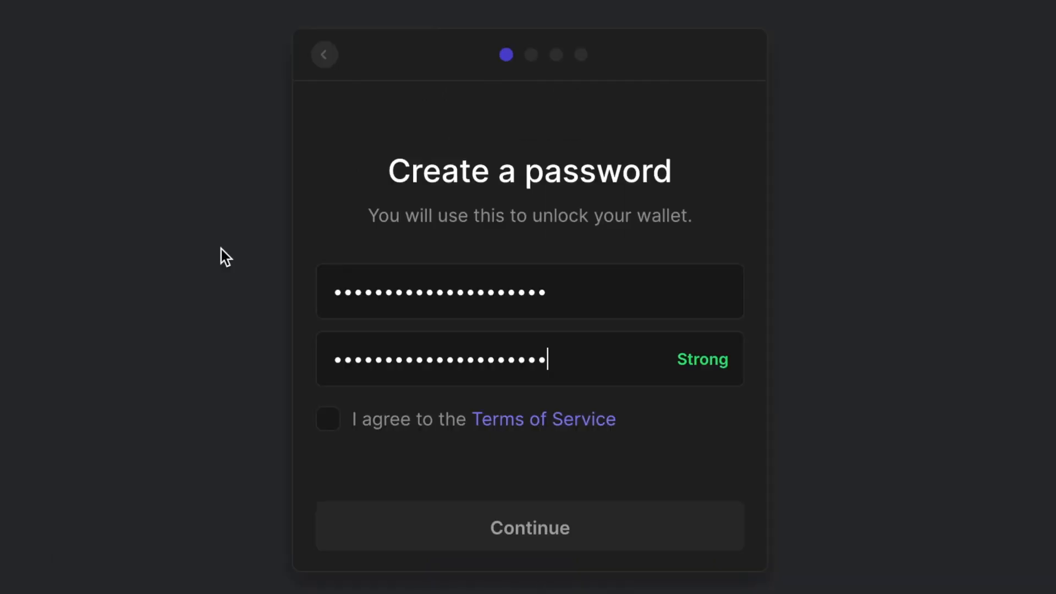
{"action": "mouse_move", "coordinate": [531, 431]}
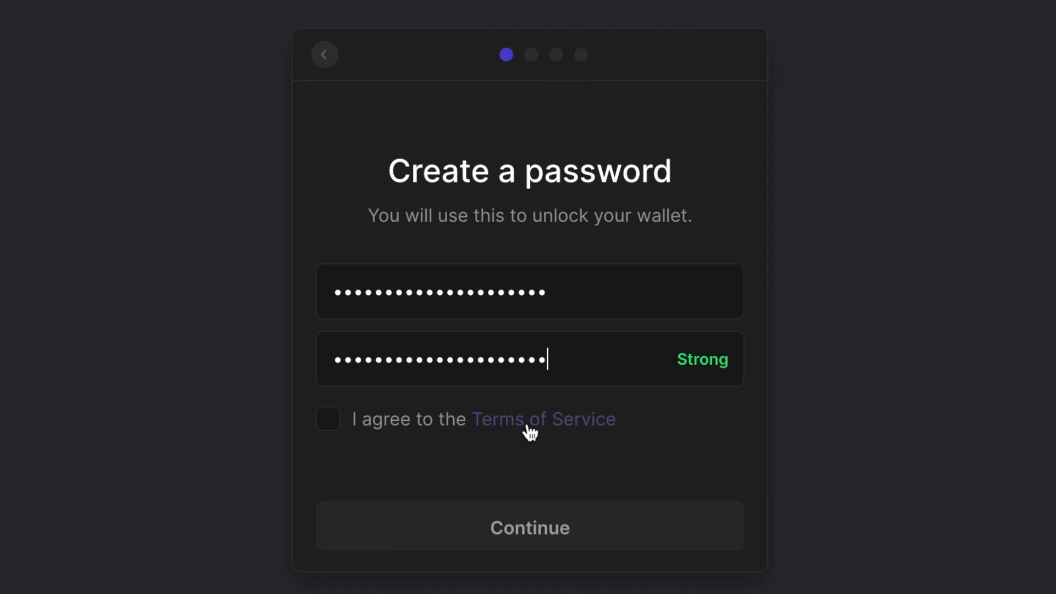
{"action": "left_click", "coordinate": [328, 419]}
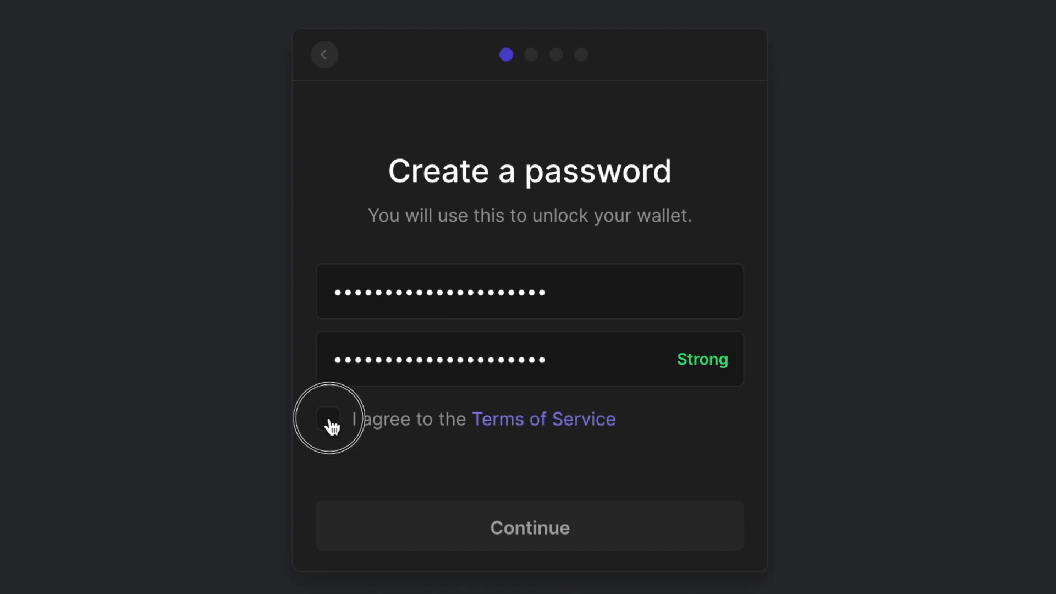
{"action": "left_click", "coordinate": [529, 526]}
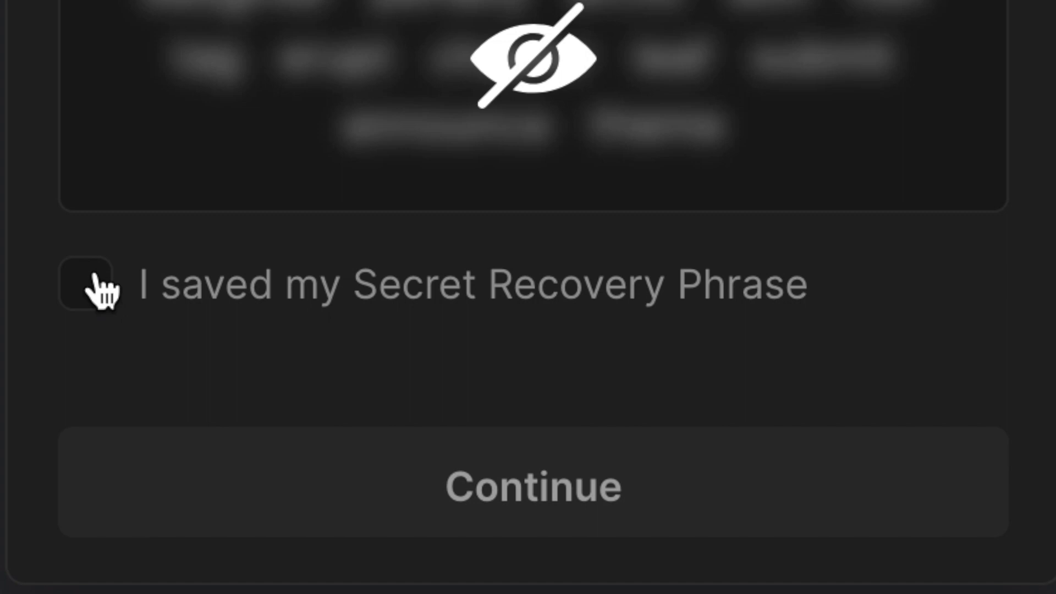
- Mark the Secret Recovery Phrase as saved and continue to the keyboard shortcut screen
{"action": "left_click", "coordinate": [86, 282]}
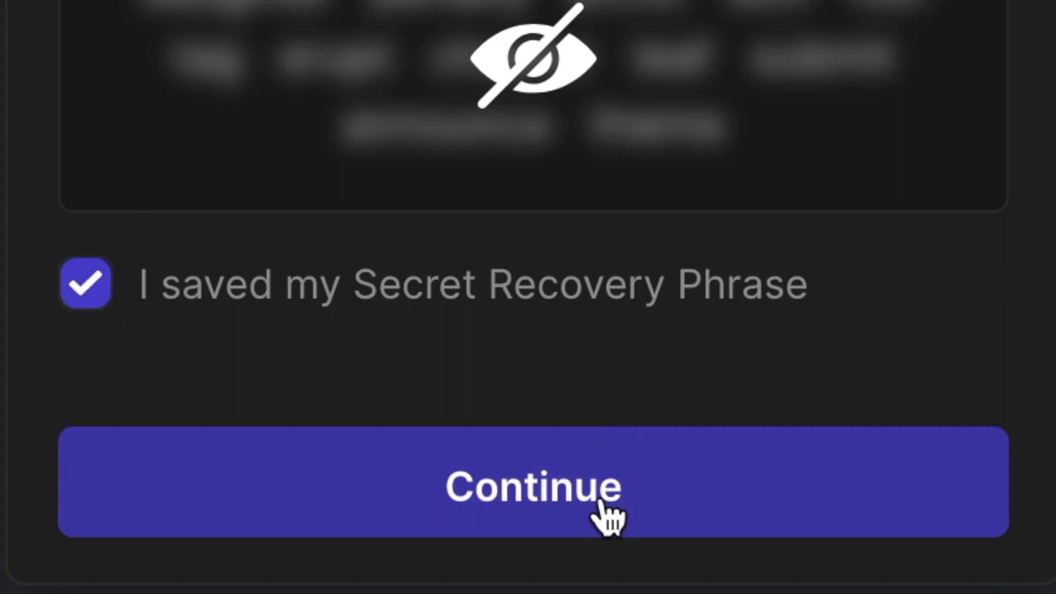
{"action": "left_click", "coordinate": [532, 485]}
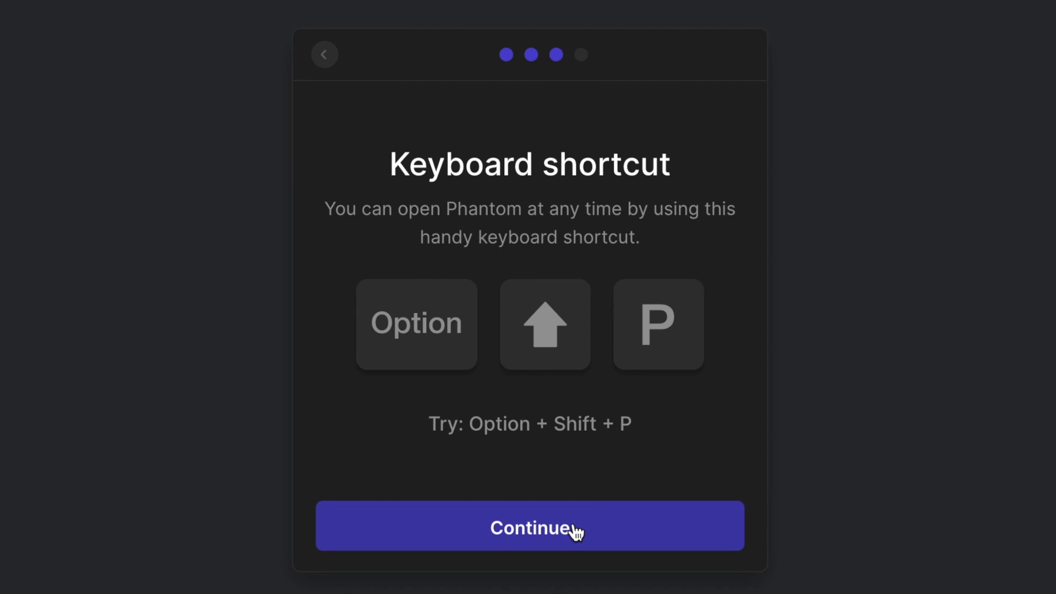
- Pass the keyboard shortcut tip and finish on the You're all done screen
{"action": "left_click", "coordinate": [529, 525]}
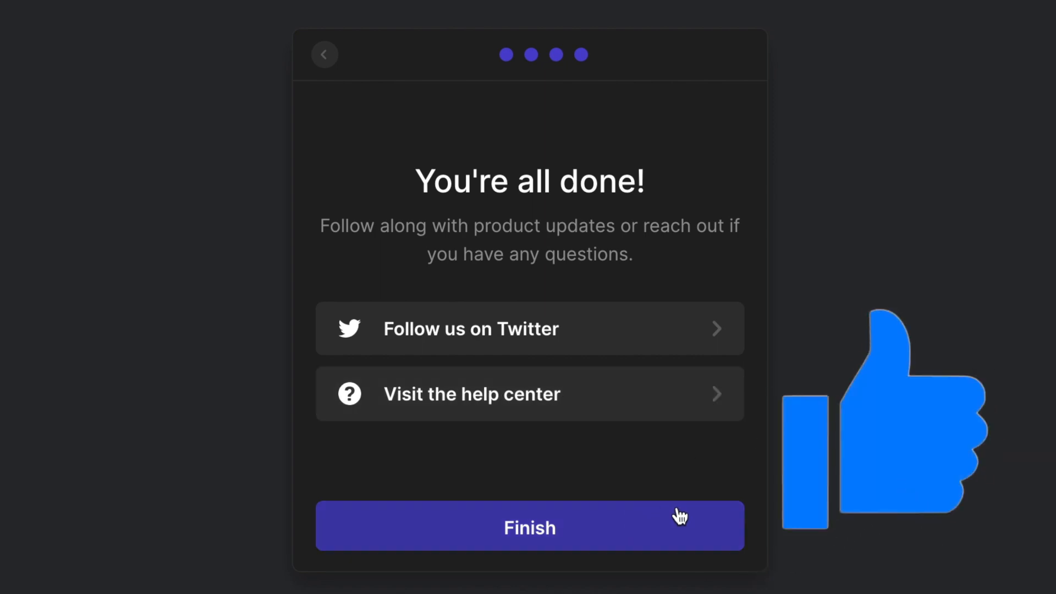
{"action": "left_click", "coordinate": [529, 527]}
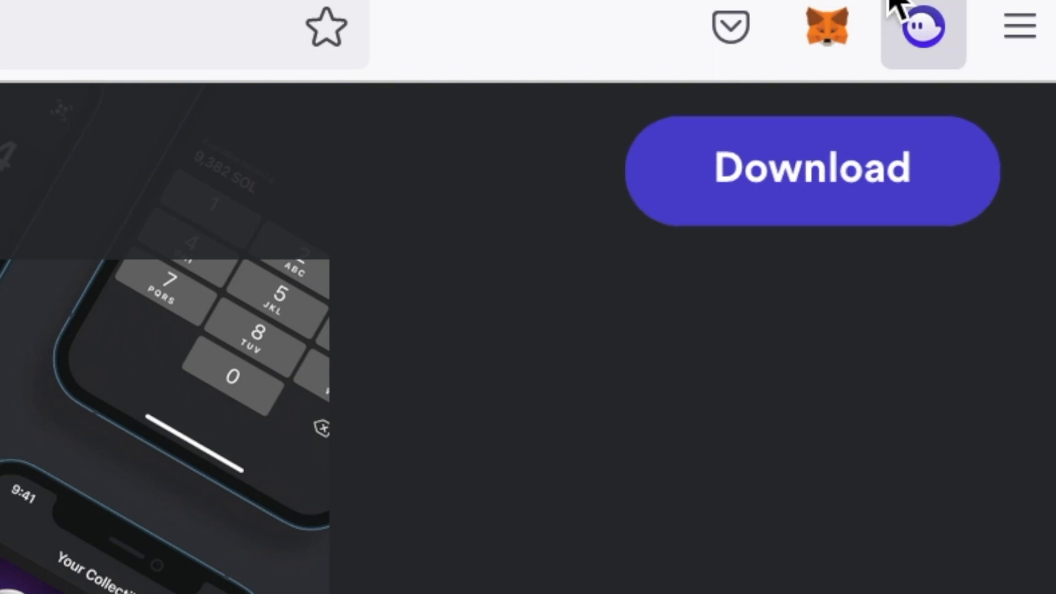
- Launch Wallet 1 from the toolbar, view Deposit's token list, then the empty collectibles tab
{"action": "left_click", "coordinate": [923, 26]}
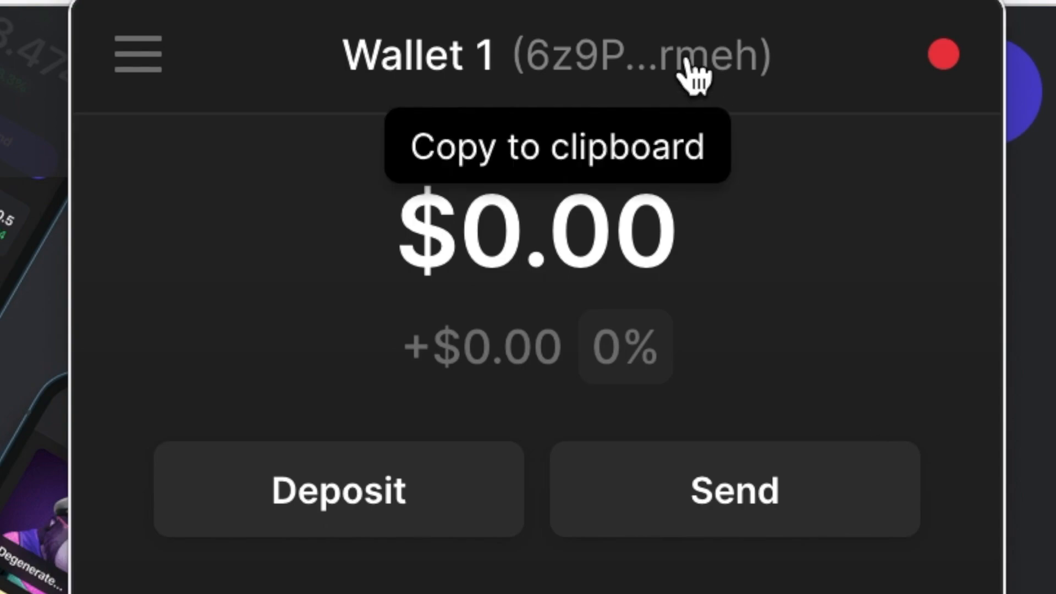
{"action": "mouse_move", "coordinate": [790, 290]}
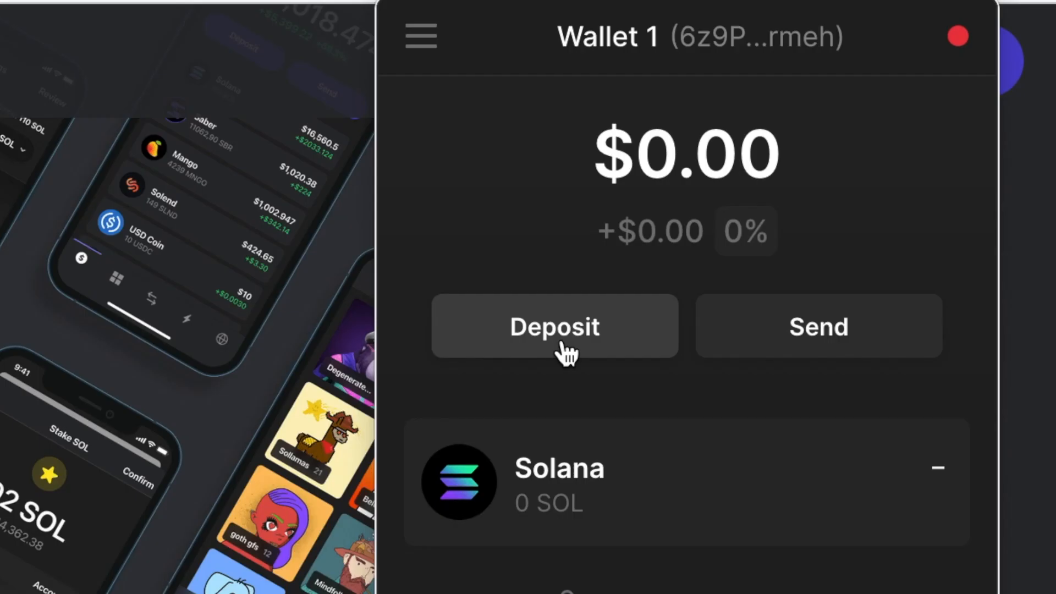
{"action": "left_click", "coordinate": [553, 326]}
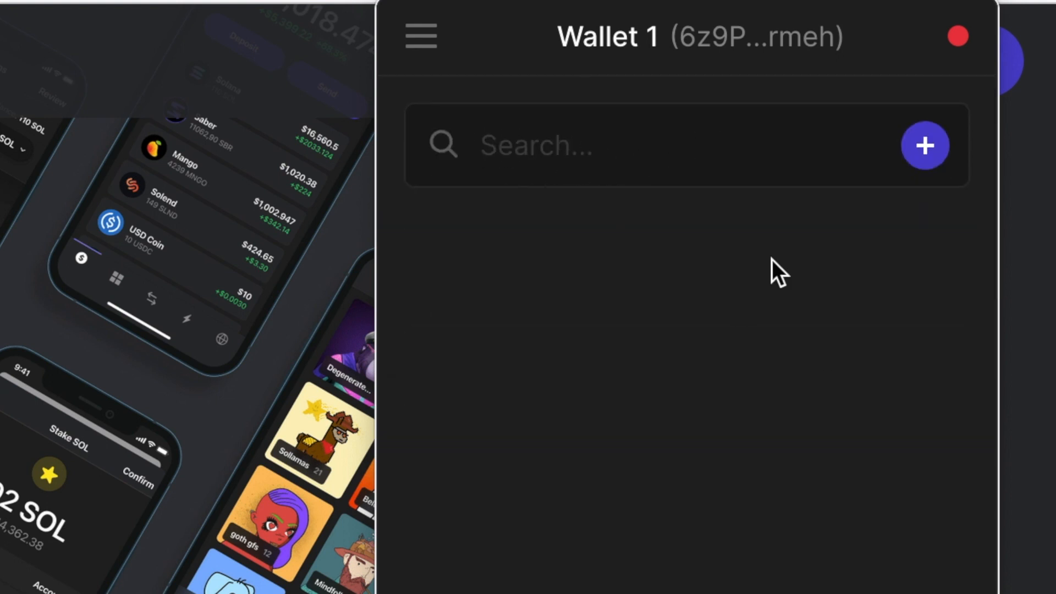
{"action": "left_click", "coordinate": [766, 547]}
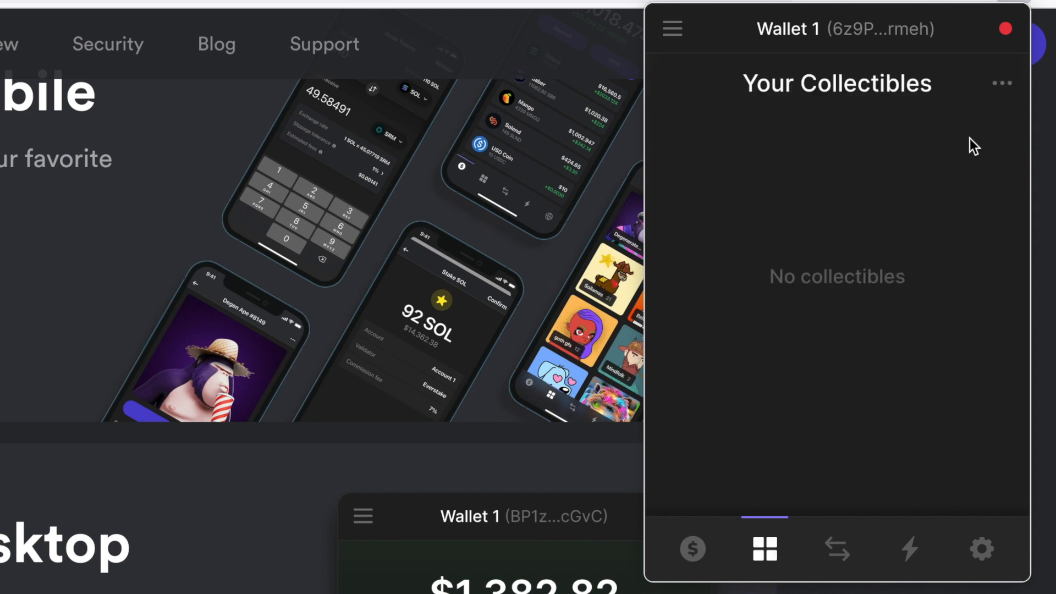
- On the Swap screen enter 1 SOL to pay, quoting about 133.495 USDC with estimated fees
{"action": "left_click", "coordinate": [836, 548]}
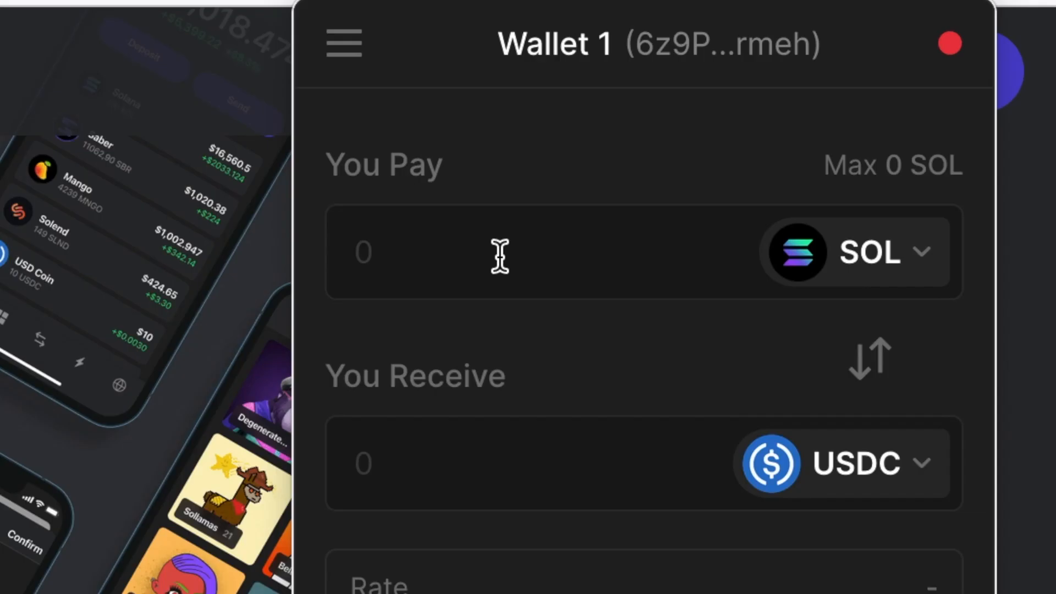
{"action": "mouse_move", "coordinate": [533, 148]}
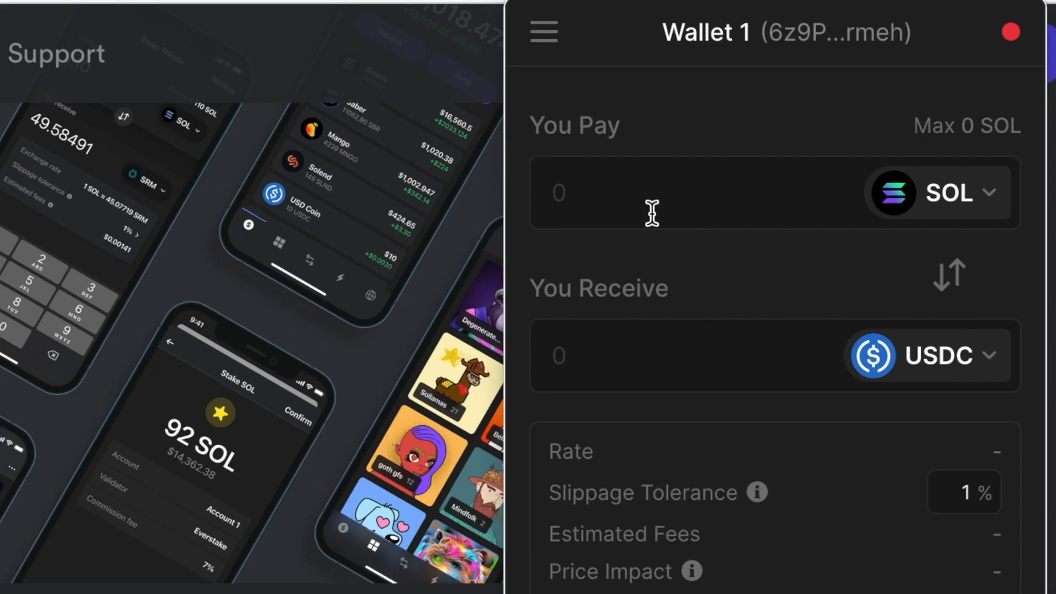
{"action": "type", "text": "1"}
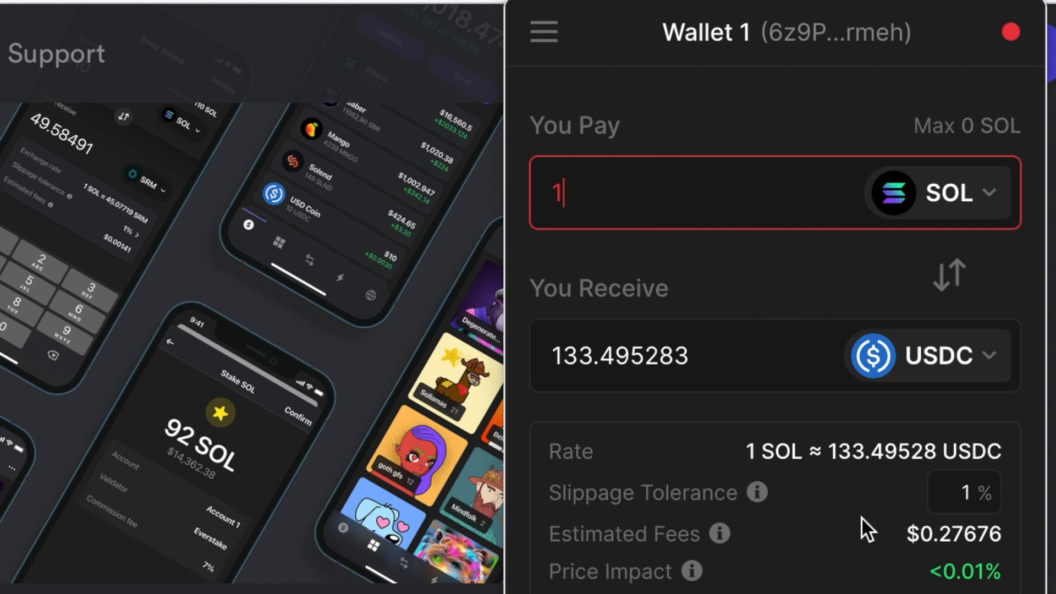
{"action": "mouse_move", "coordinate": [892, 468]}
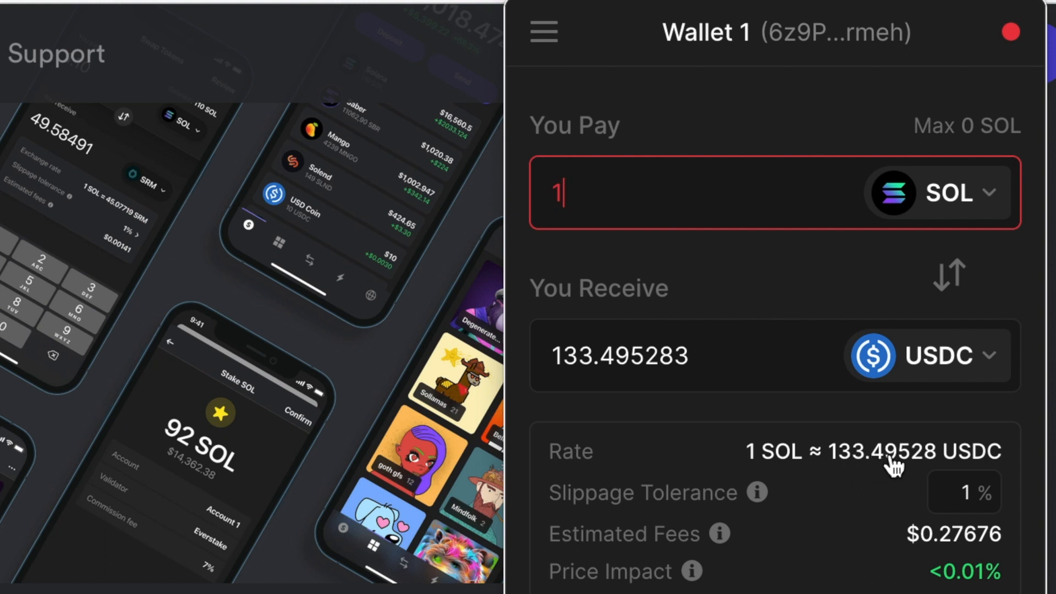
{"action": "mouse_move", "coordinate": [666, 200]}
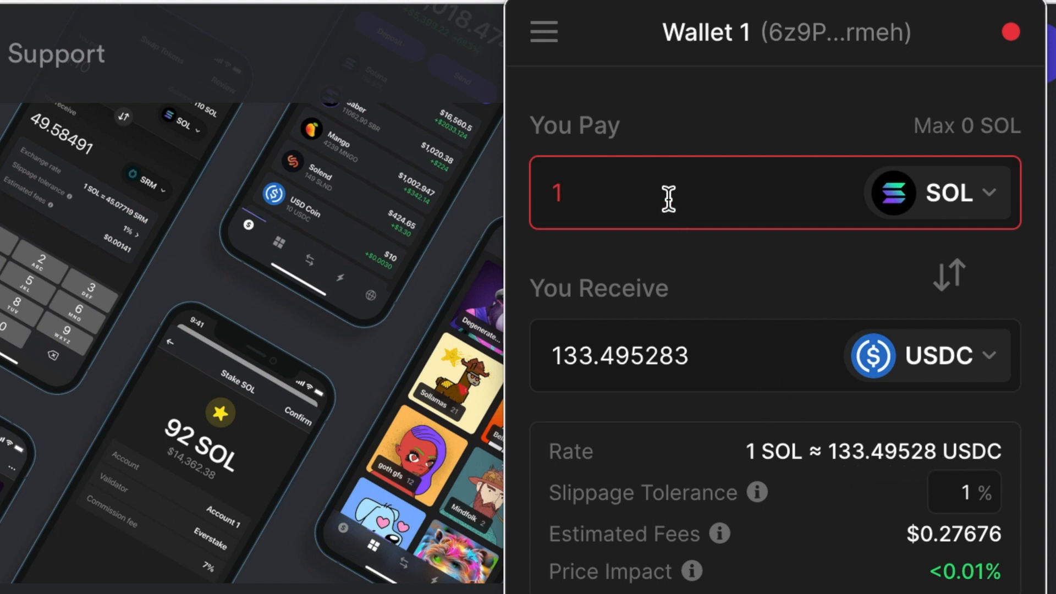
{"action": "mouse_move", "coordinate": [778, 280]}
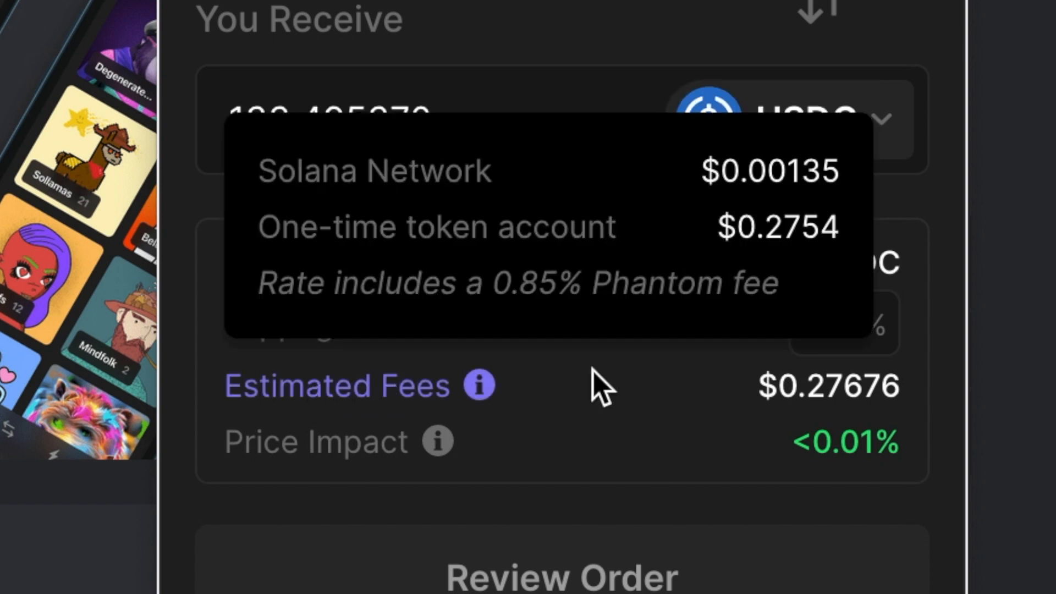
{"action": "mouse_move", "coordinate": [573, 470]}
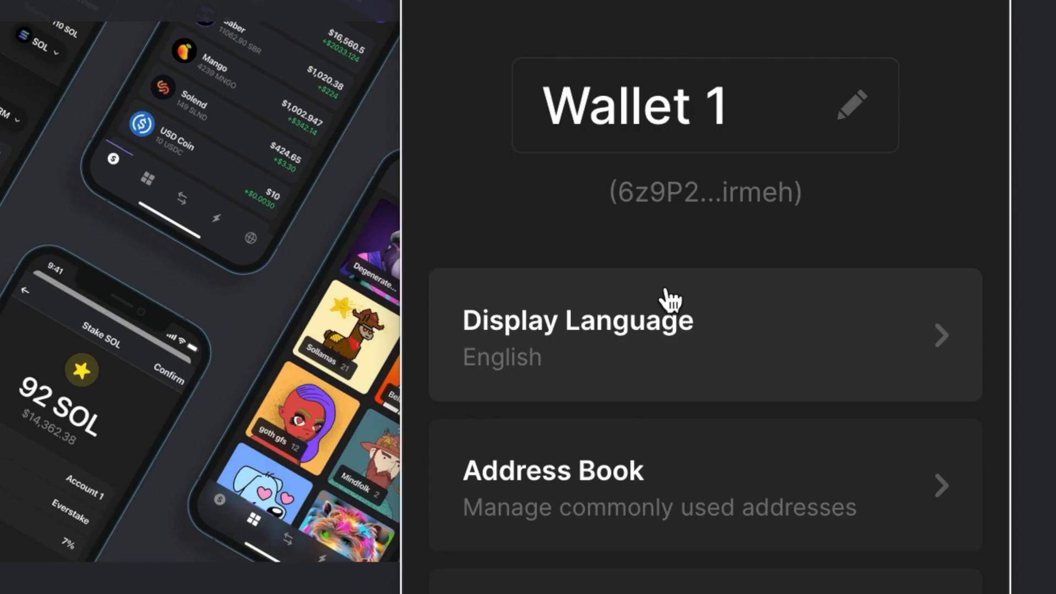
{"action": "scroll", "scroll_direction": "down", "scroll_amount": 3}
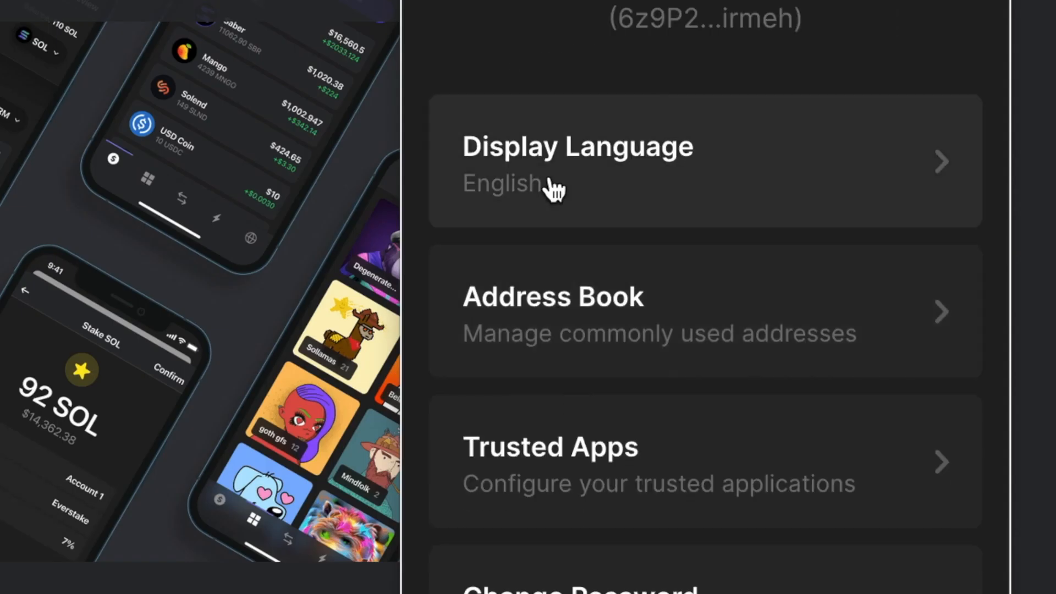
{"action": "scroll", "scroll_direction": "down", "scroll_amount": 3}
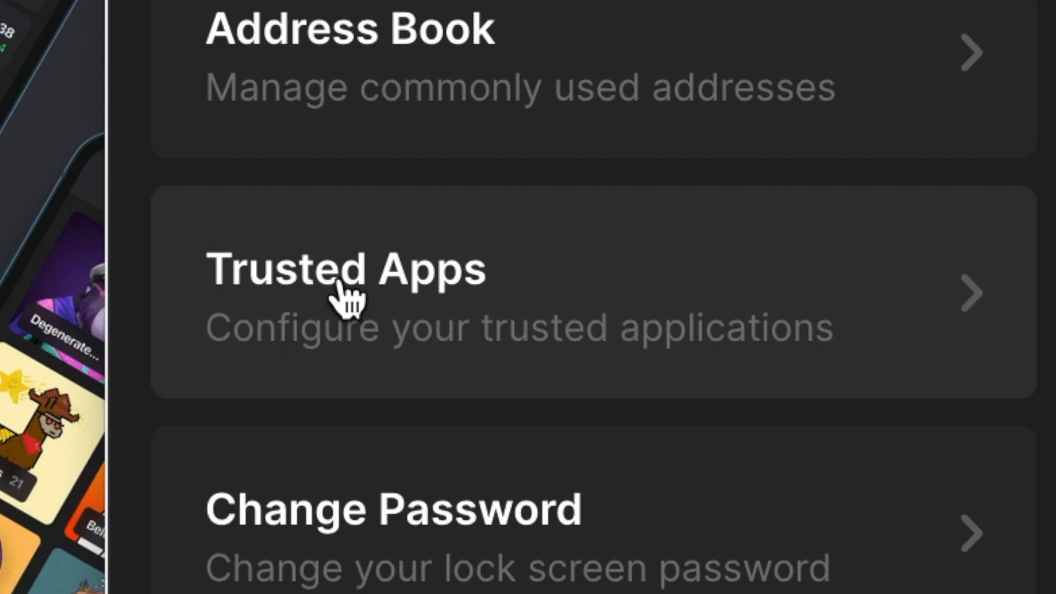
{"action": "scroll", "scroll_direction": "down", "scroll_amount": 3}
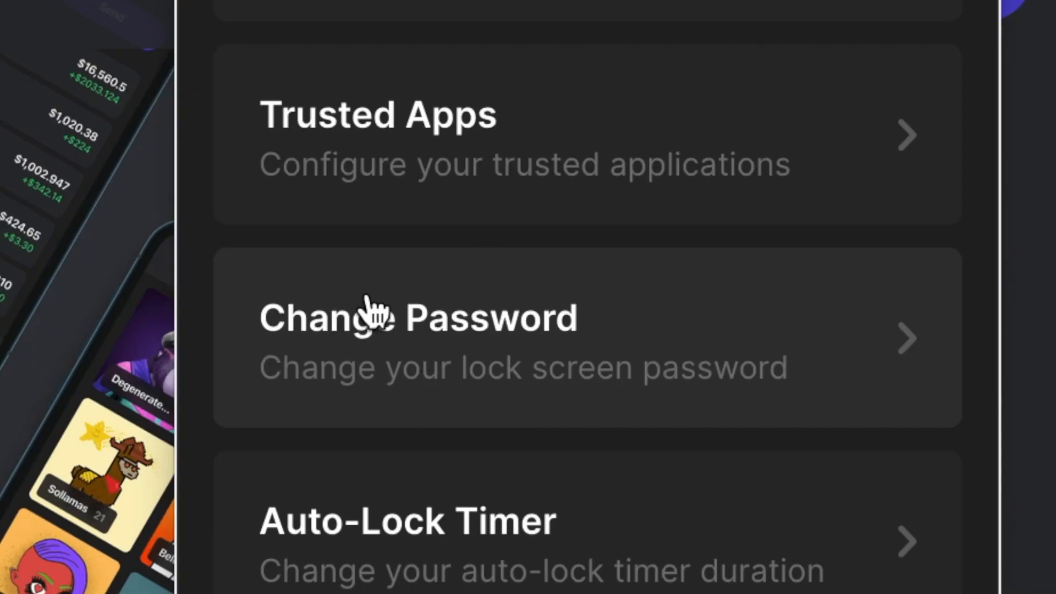
{"action": "scroll", "scroll_direction": "down", "scroll_amount": 3}
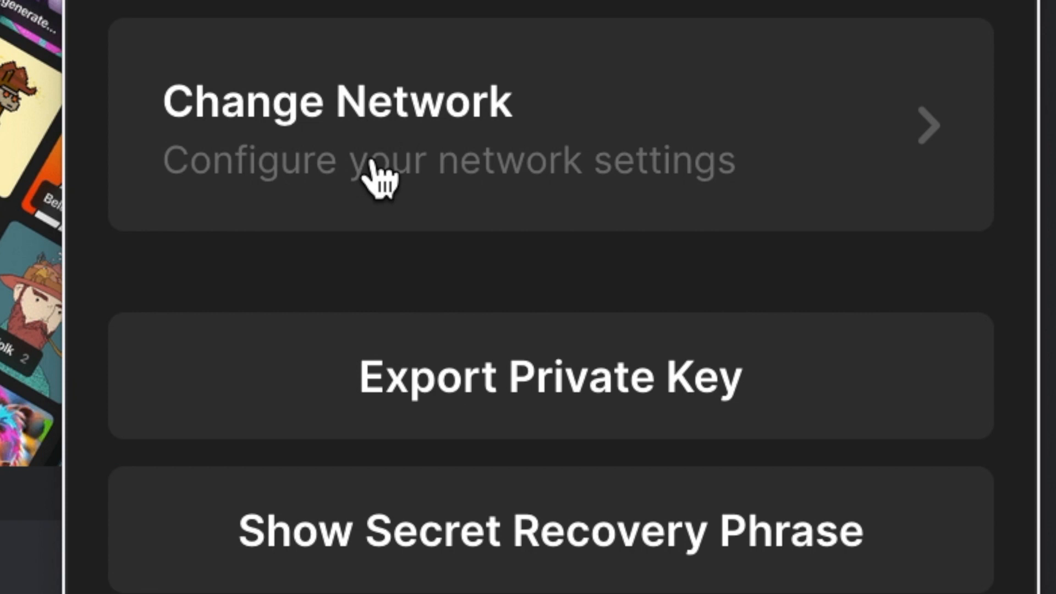
{"action": "scroll", "scroll_direction": "down", "scroll_amount": 3}
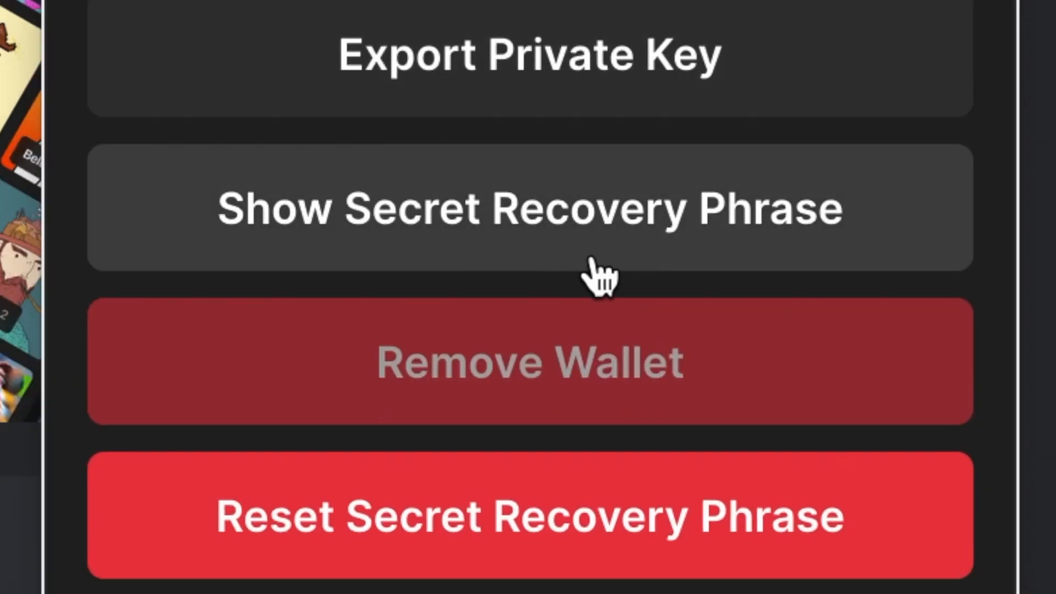
{"action": "mouse_move", "coordinate": [539, 552]}
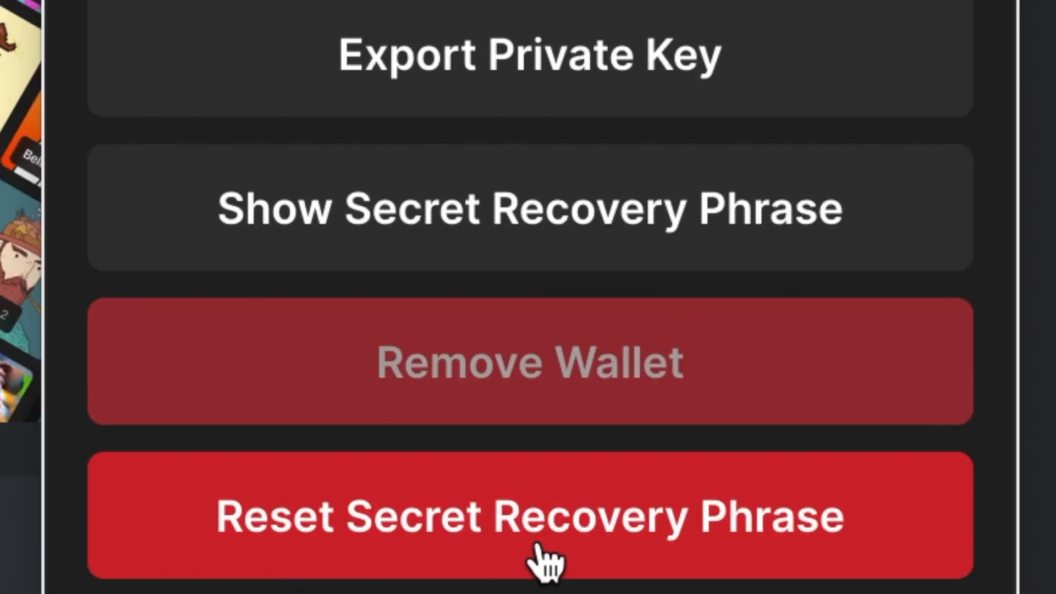
{"action": "mouse_move", "coordinate": [761, 545]}
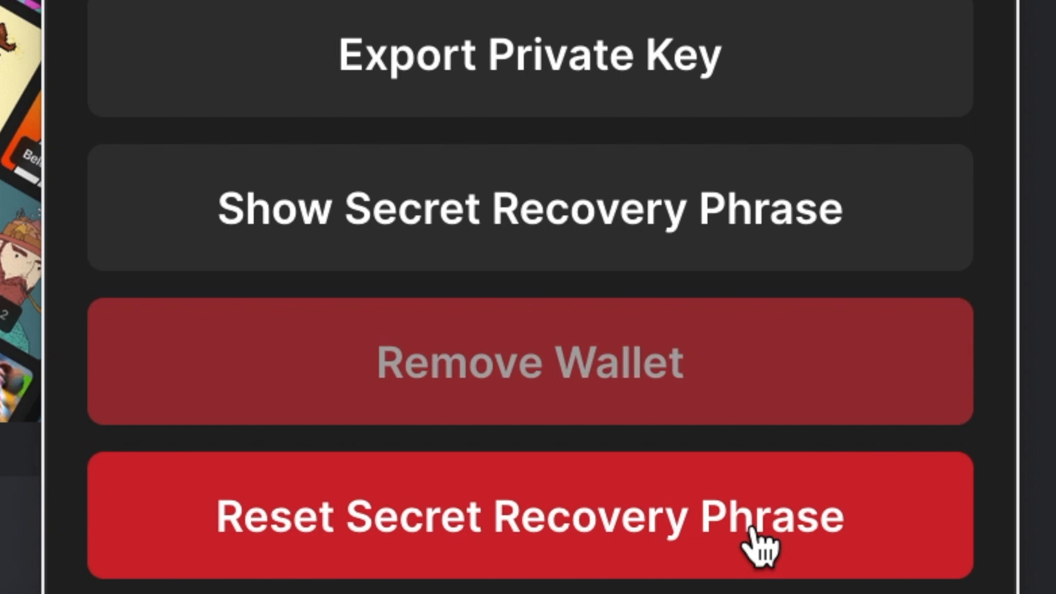